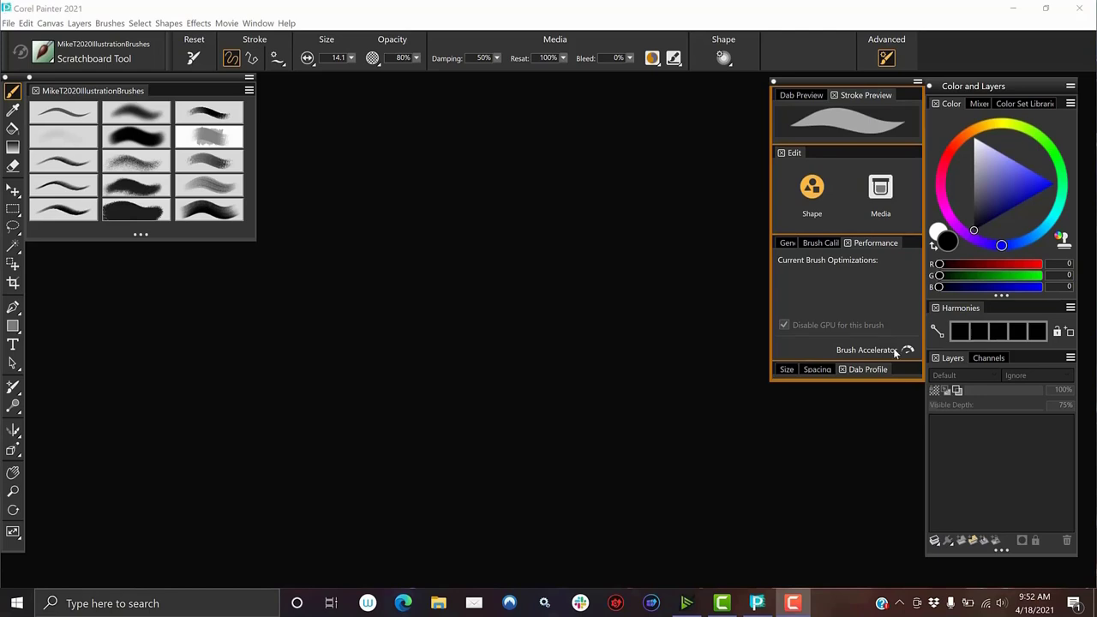
- Run the Brush Accelerator test, scoring 4806 at 58.5x faster brush performance
click(867, 349)
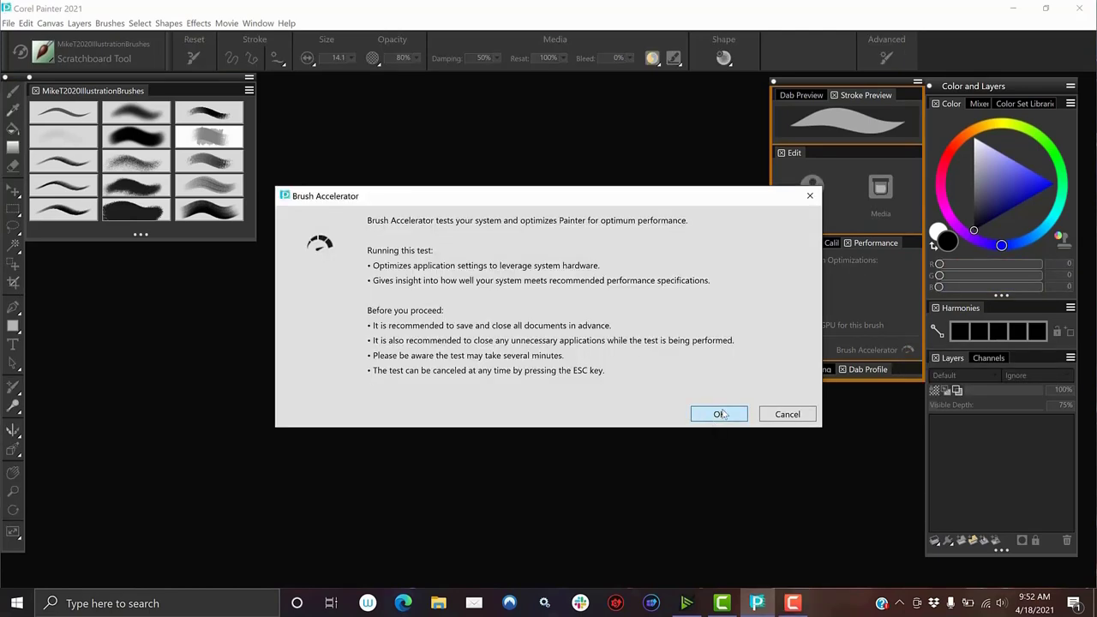
click(718, 413)
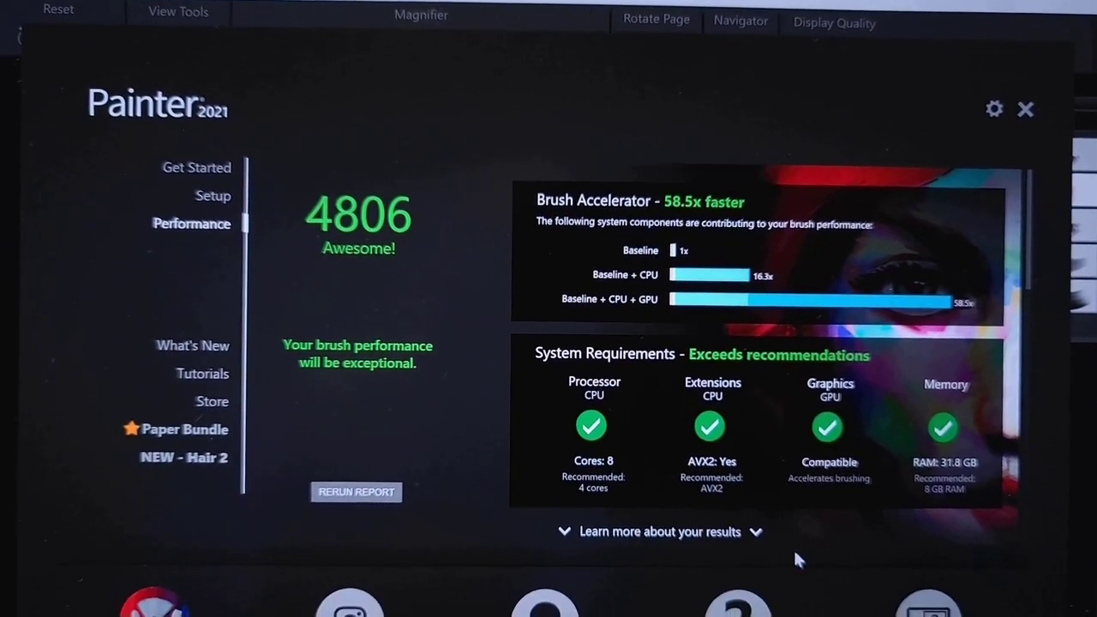
- Dismiss the Performance results window to reach the blank canvas
click(1025, 110)
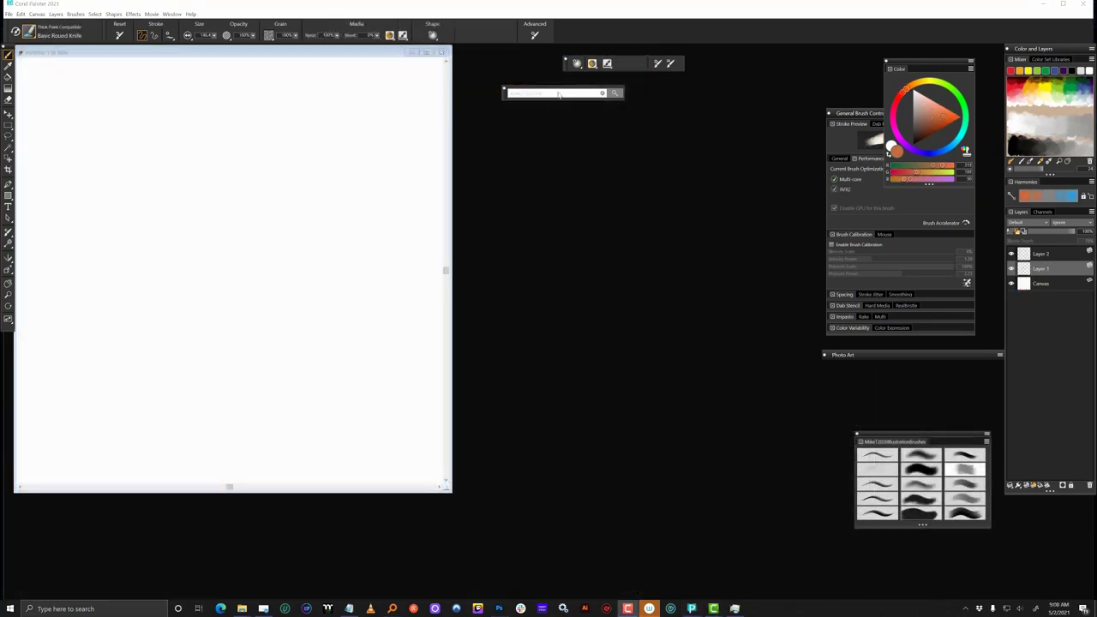
- Search the brushes for 'multicore' and choose one variant to paint brown oil strokes with
text(multicore)
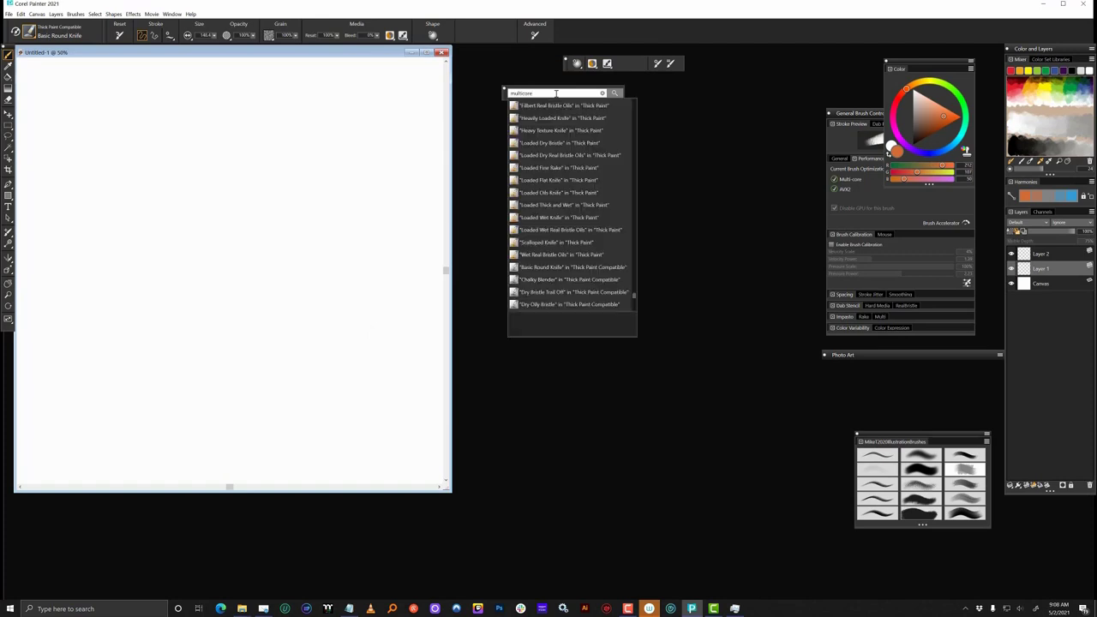
scroll(down, 3)
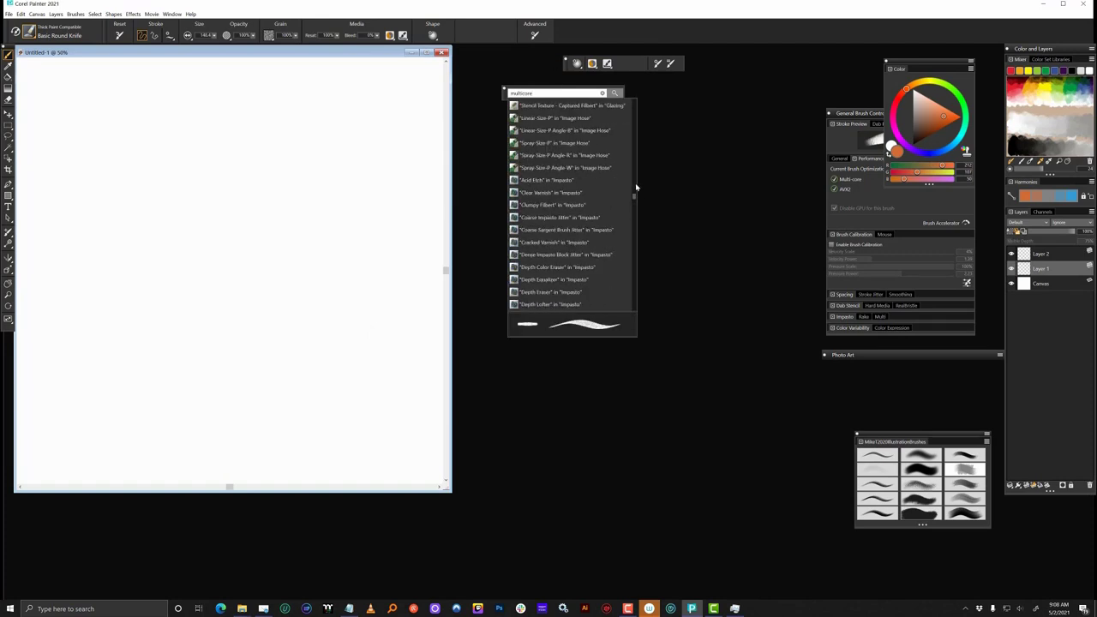
scroll(down, 3)
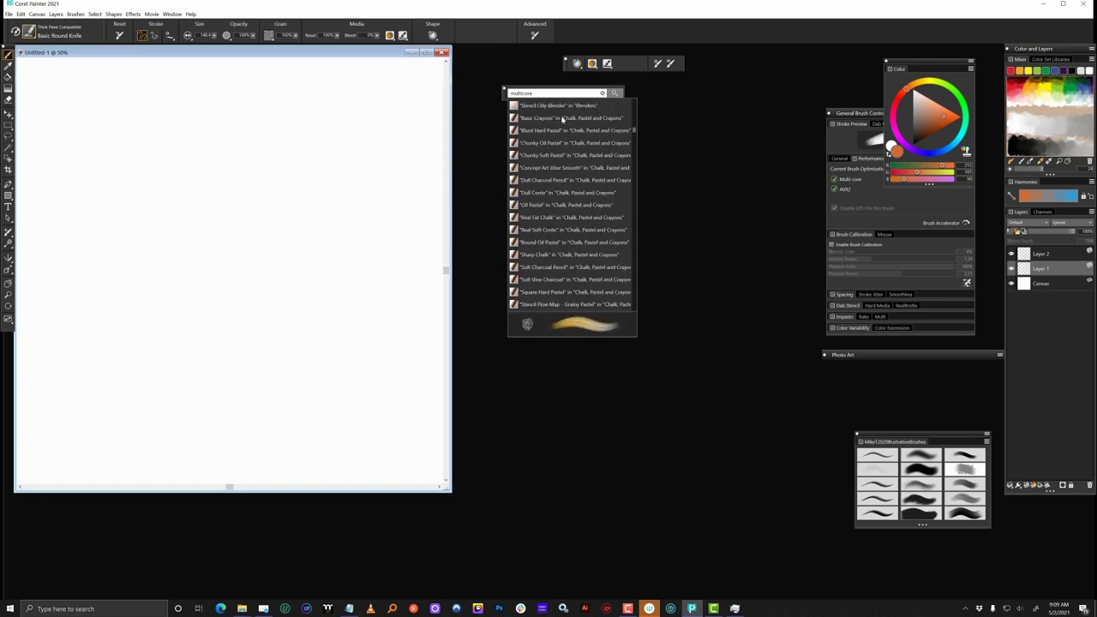
click(565, 204)
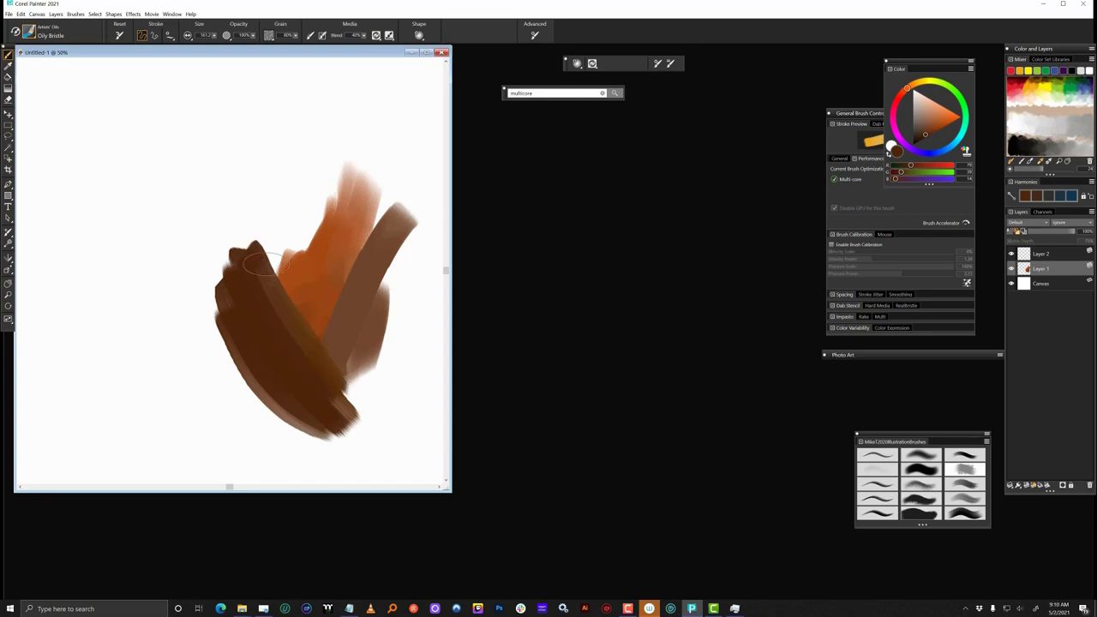
- Lay down overlapping brown and orange strokes to thicken the painted shape
drag(282, 257, 322, 374)
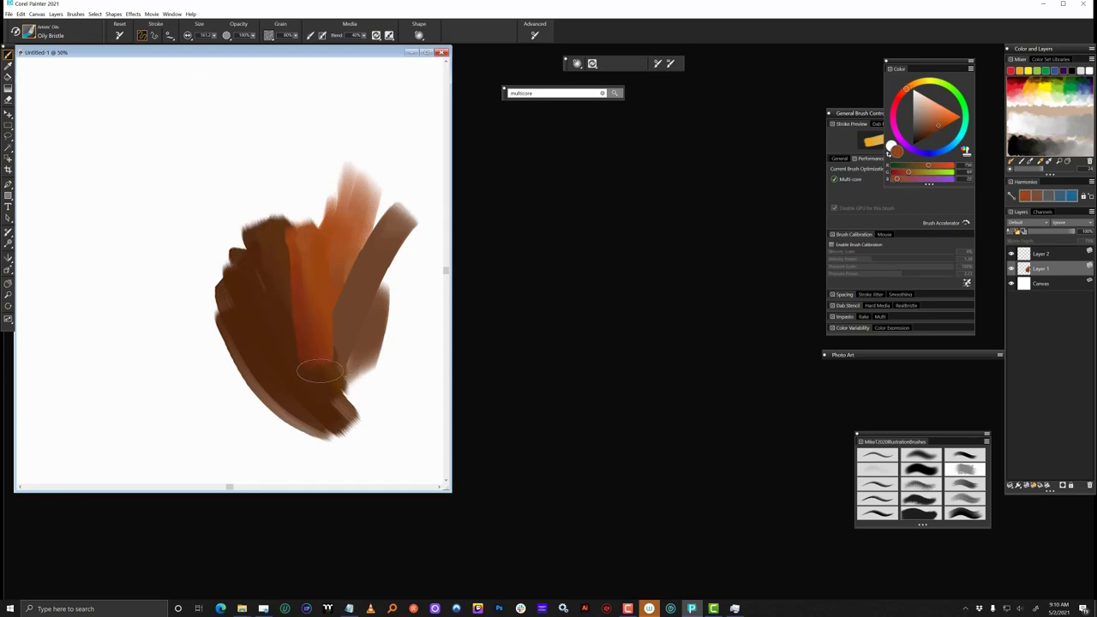
drag(322, 370, 346, 360)
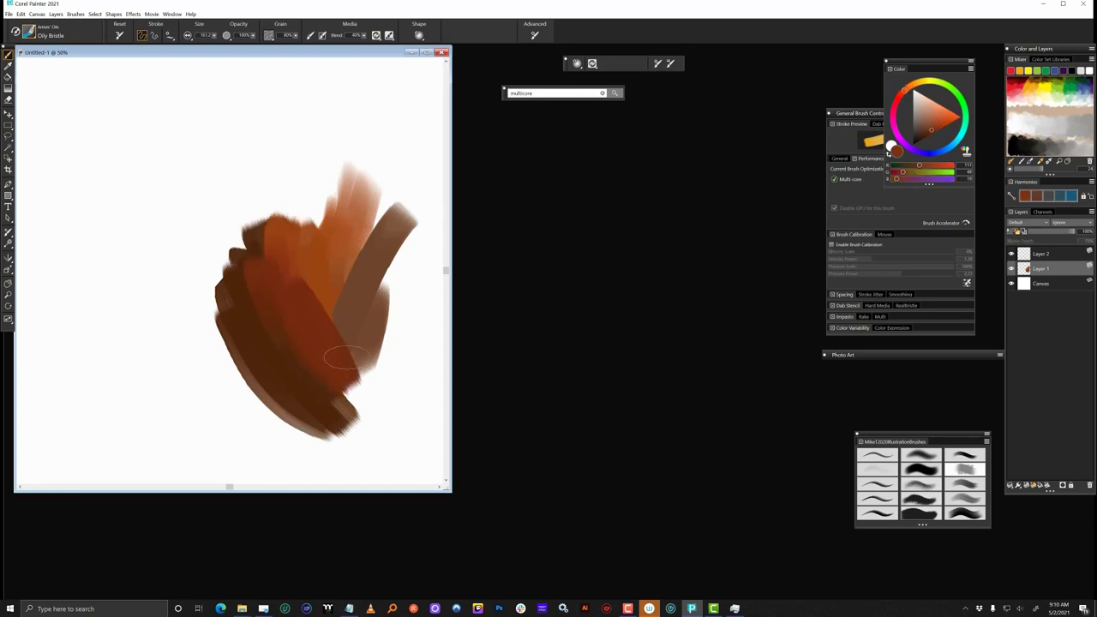
mouse_move(329, 271)
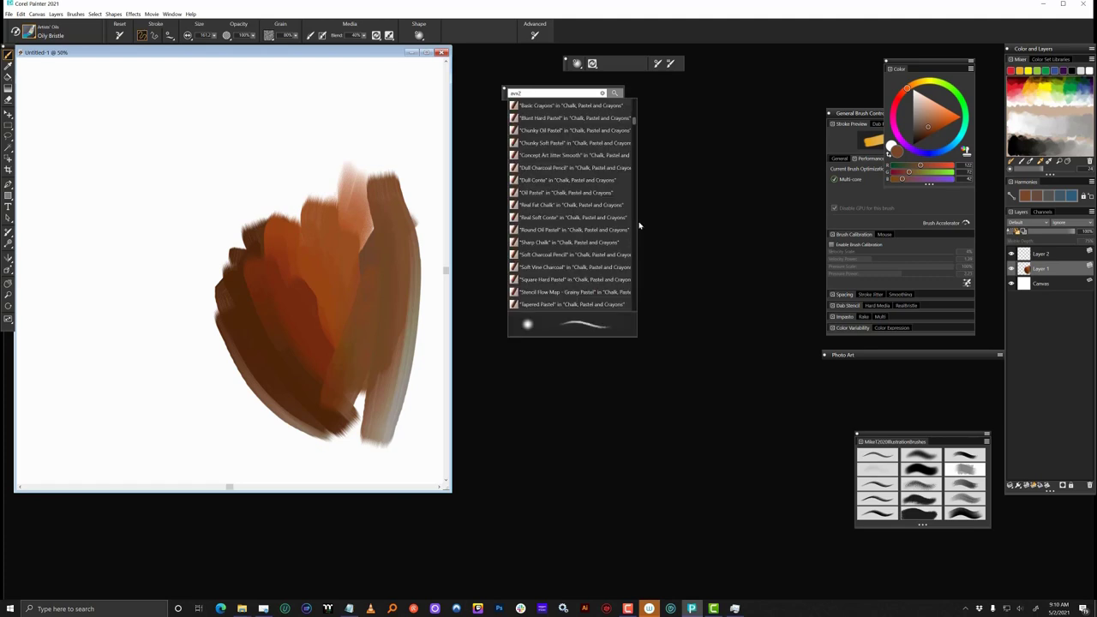
- Switch through two more multicore brushes, layering orange streaks and pale dry strokes
click(572, 291)
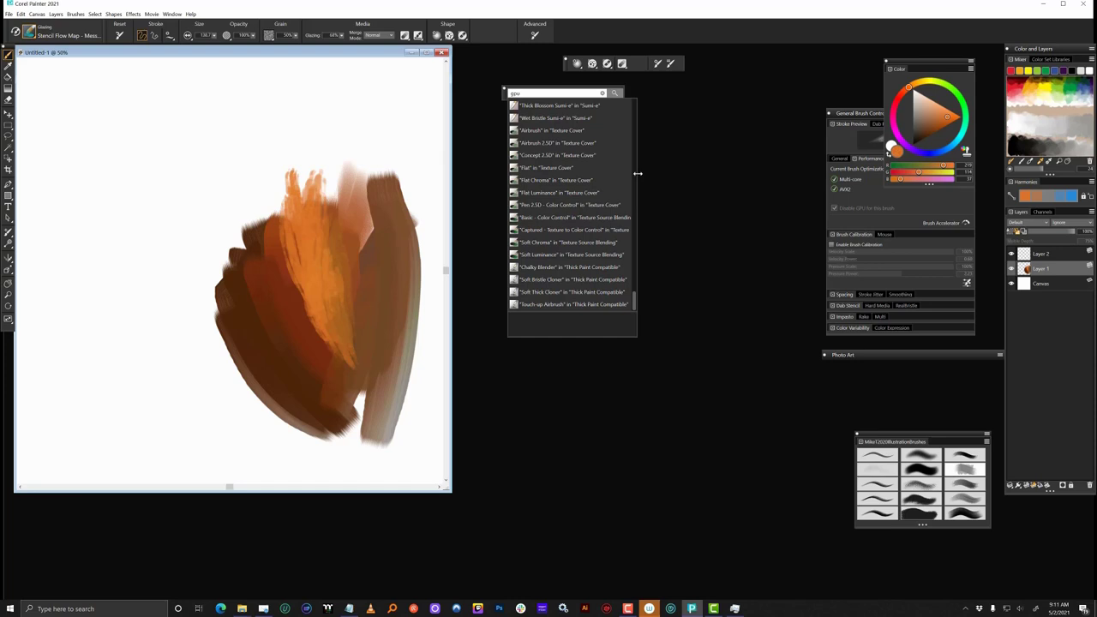
scroll(down, 3)
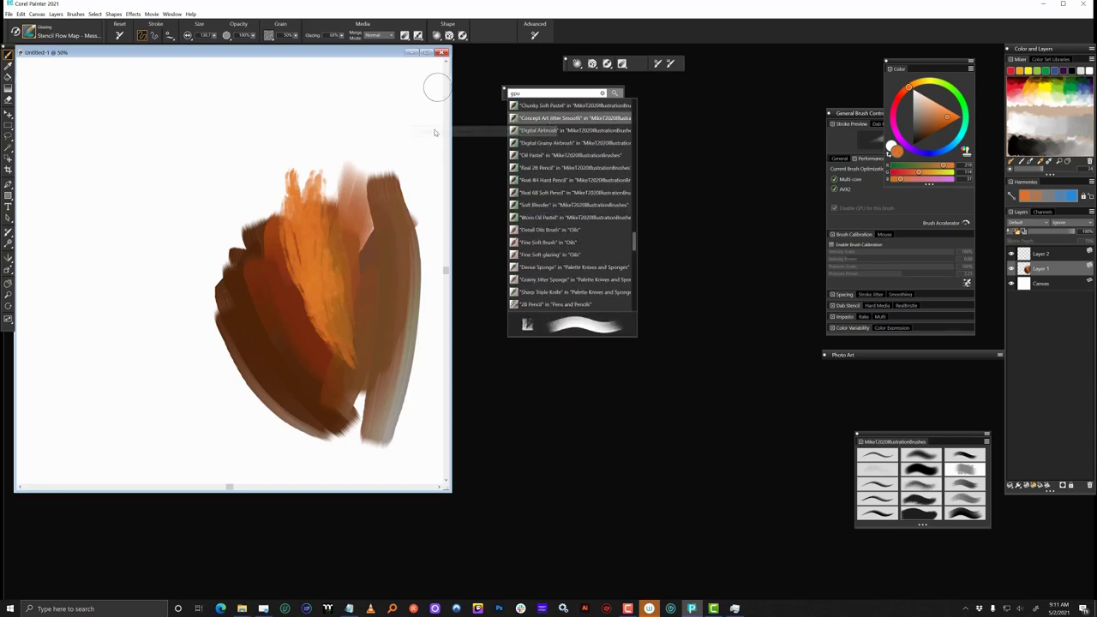
click(574, 117)
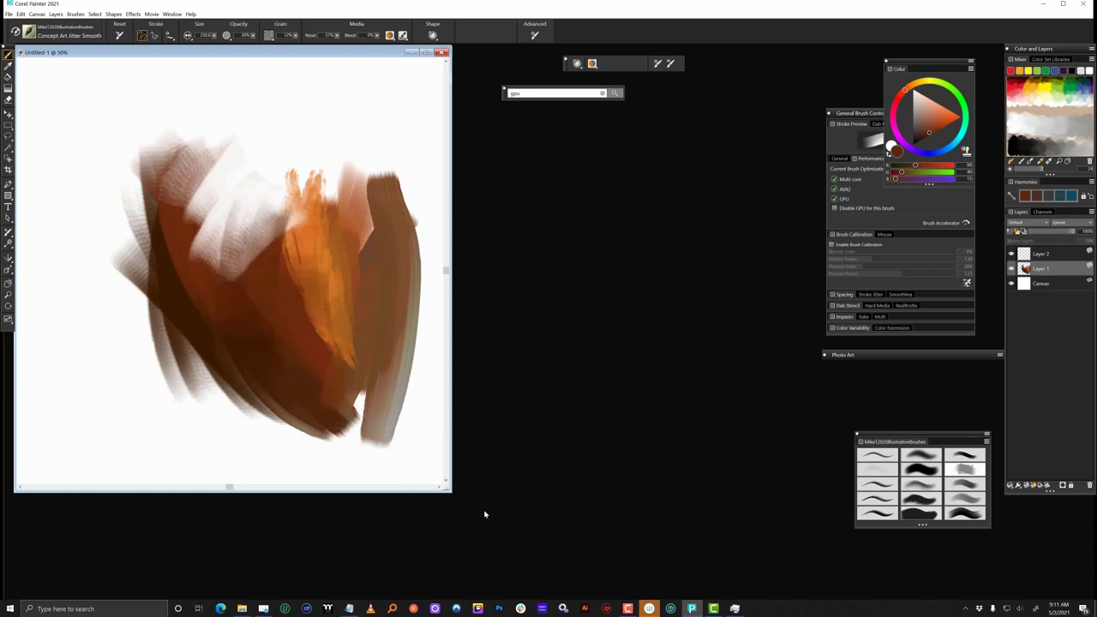
- Add a pale scratchy stroke, then sweep wet pink watercolour across the new canvas
drag(128, 300, 172, 346)
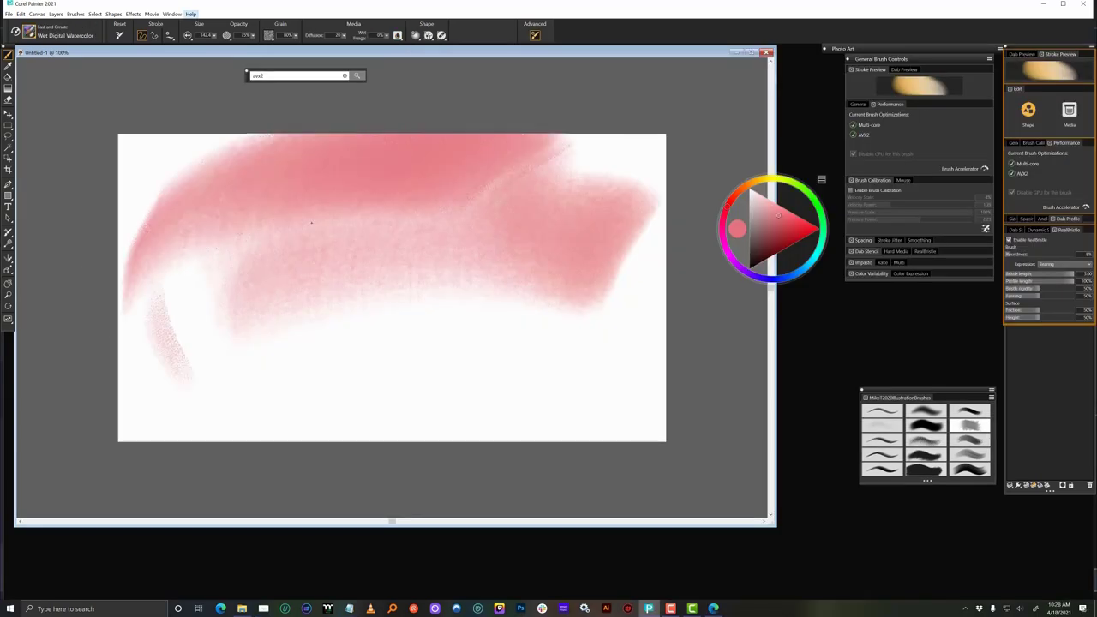
drag(197, 317, 531, 180)
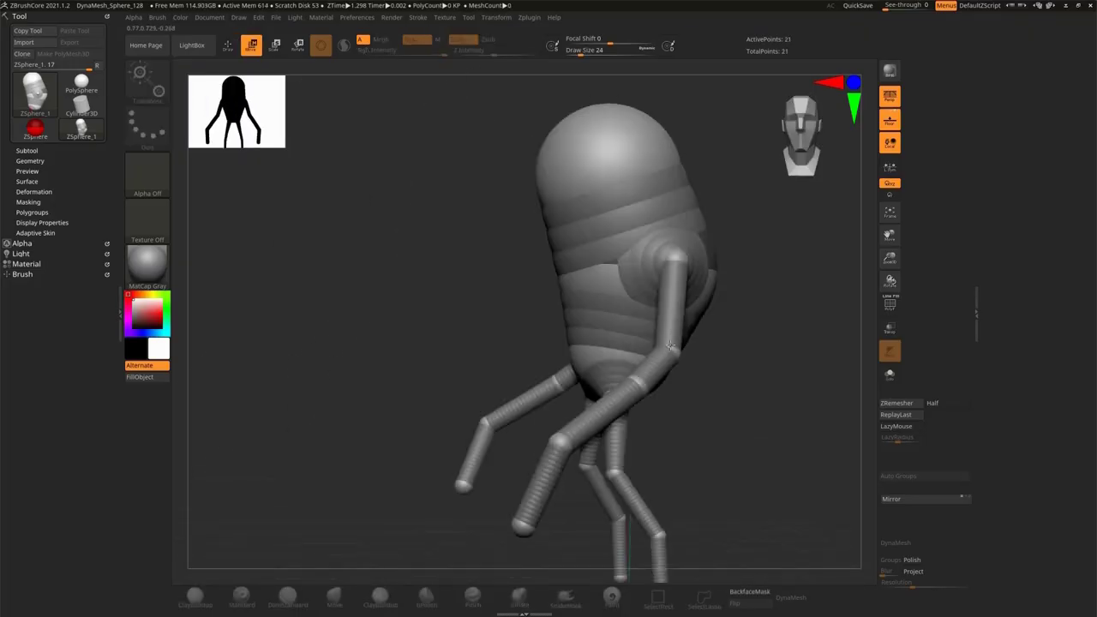
- Reshape the alien's body and limbs and add the transparent dome over its head
drag(669, 343, 638, 368)
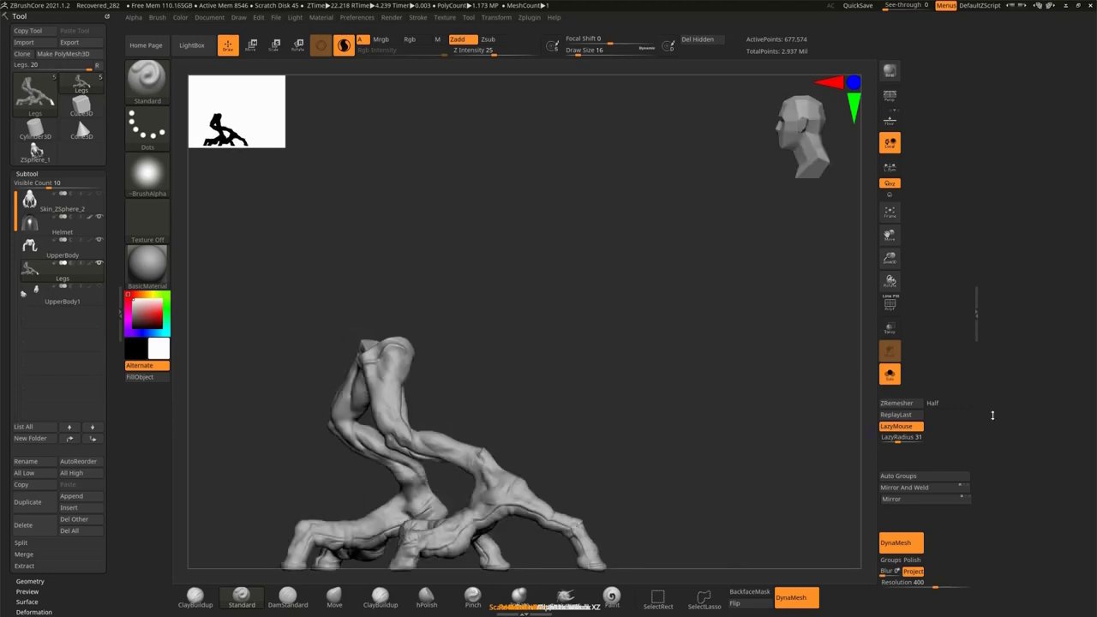
drag(428, 446, 565, 455)
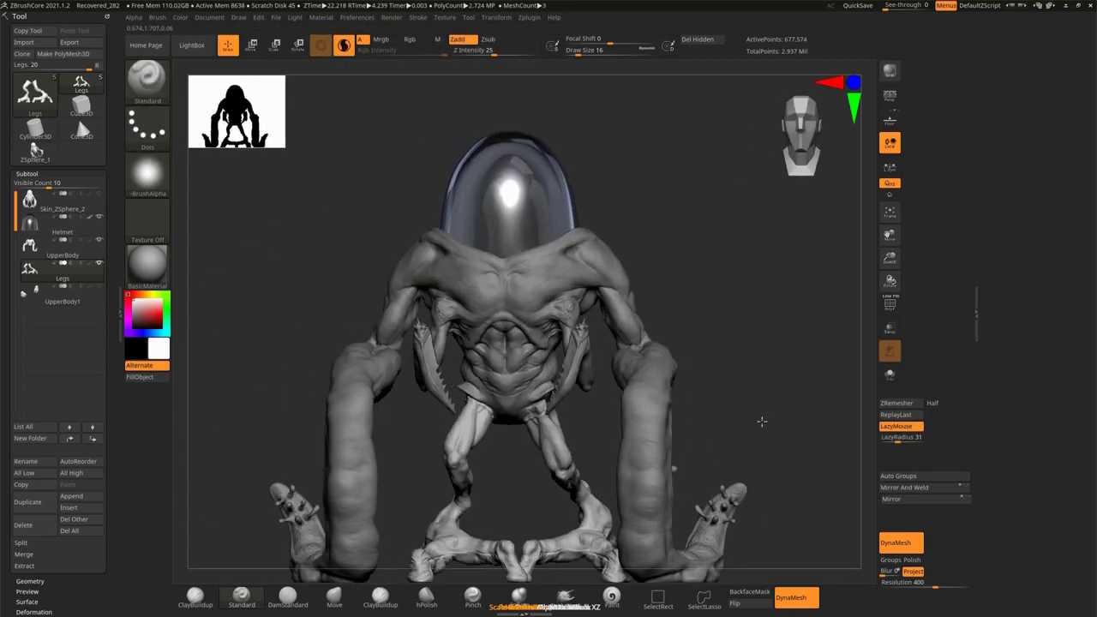
click(332, 596)
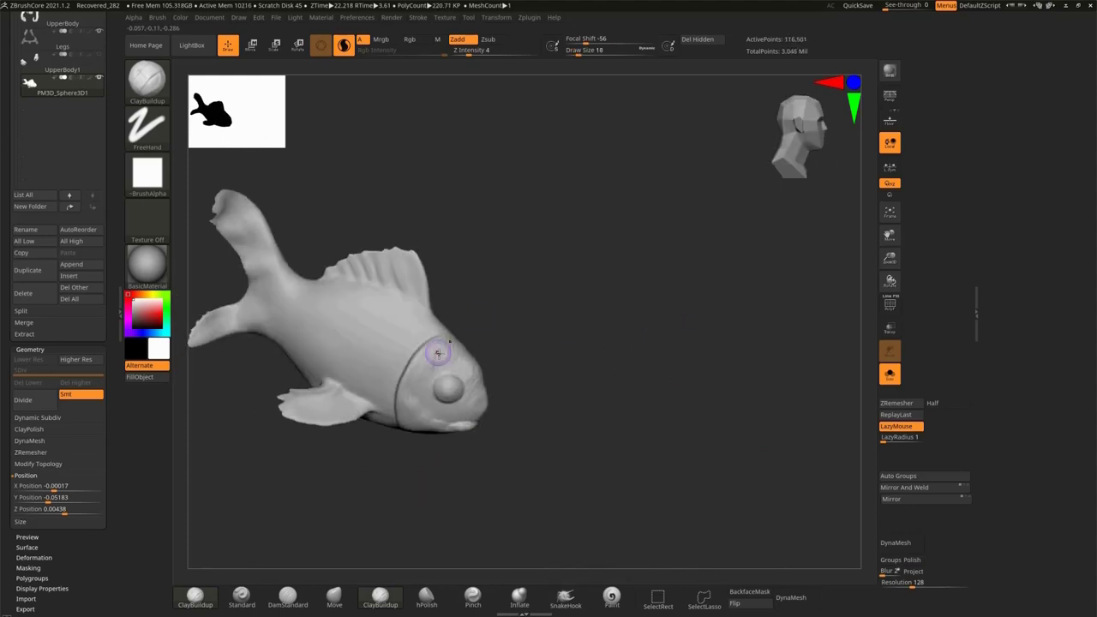
- Build up the goldfish's body and detail its fins for the bowl helmet
drag(437, 353, 545, 391)
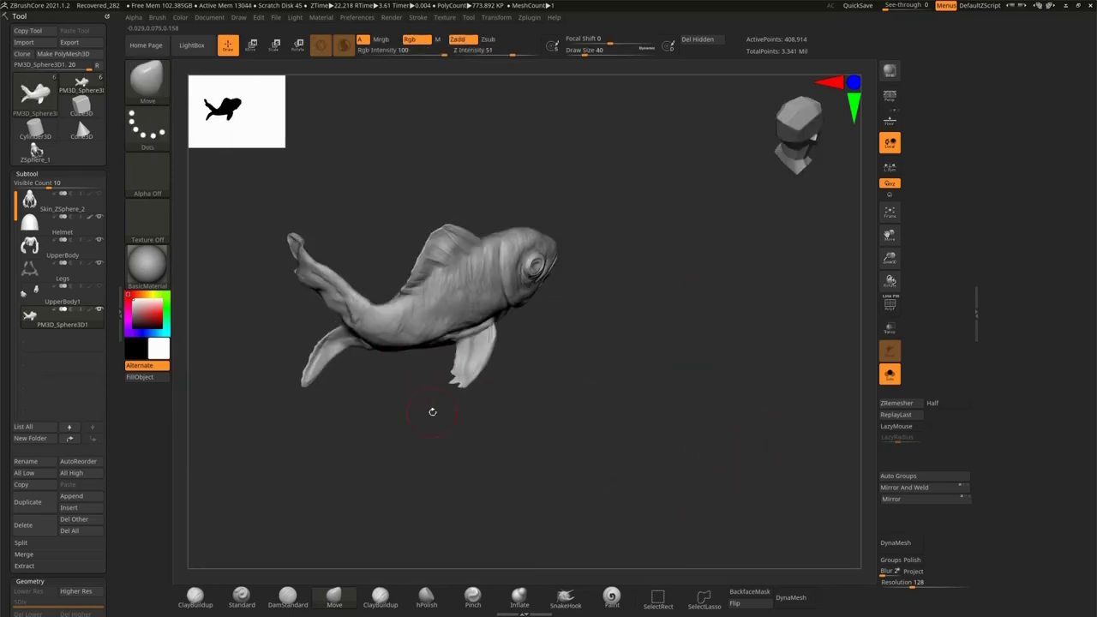
drag(432, 411, 671, 401)
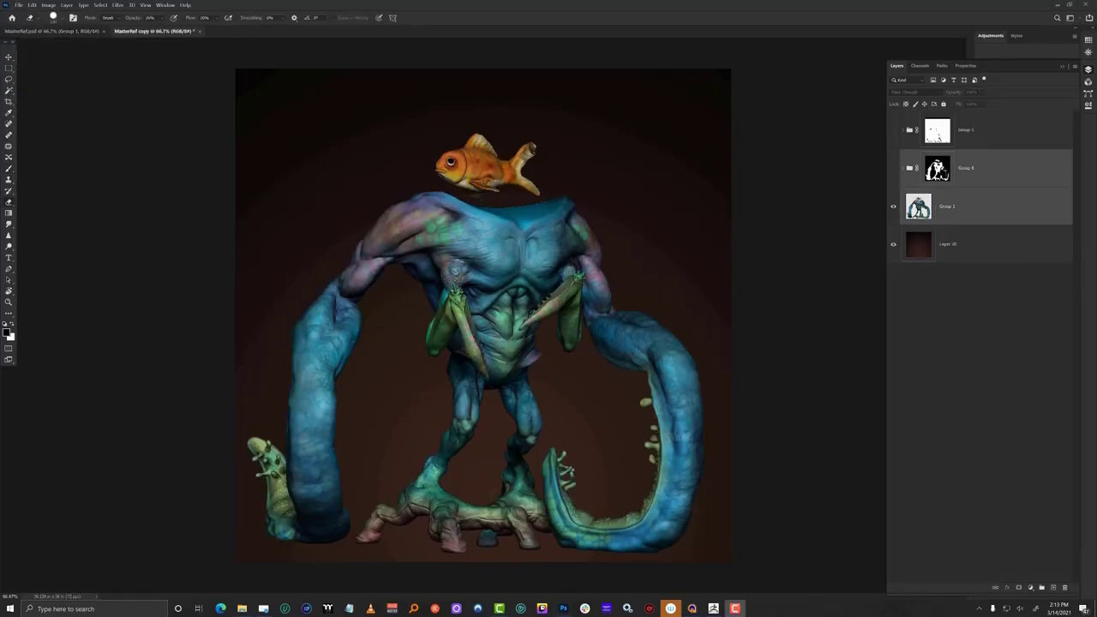
click(791, 603)
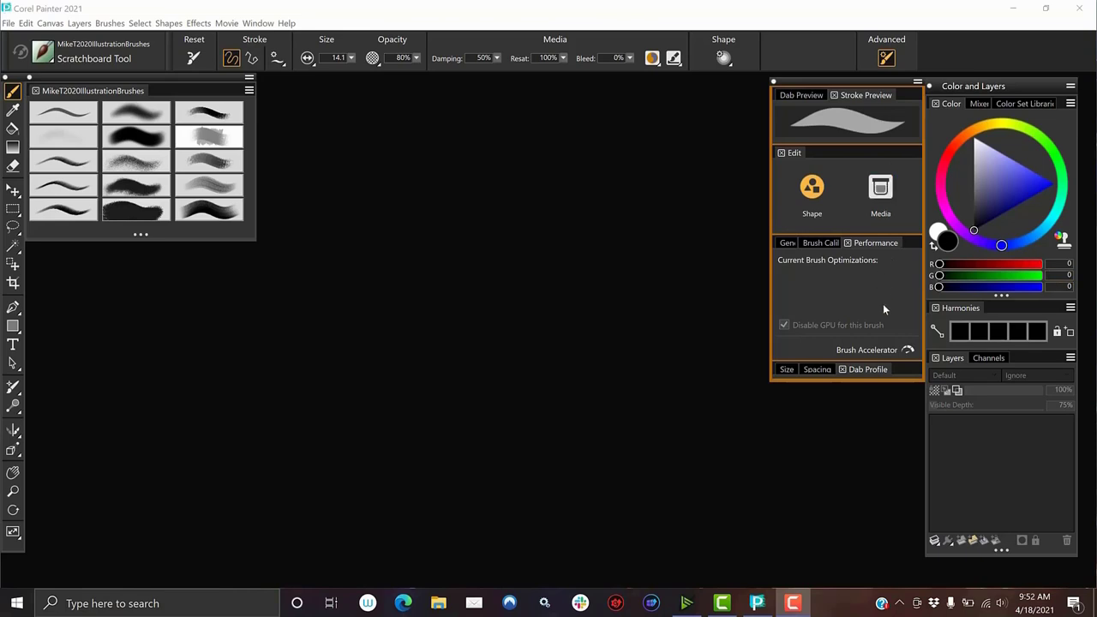
mouse_move(895, 353)
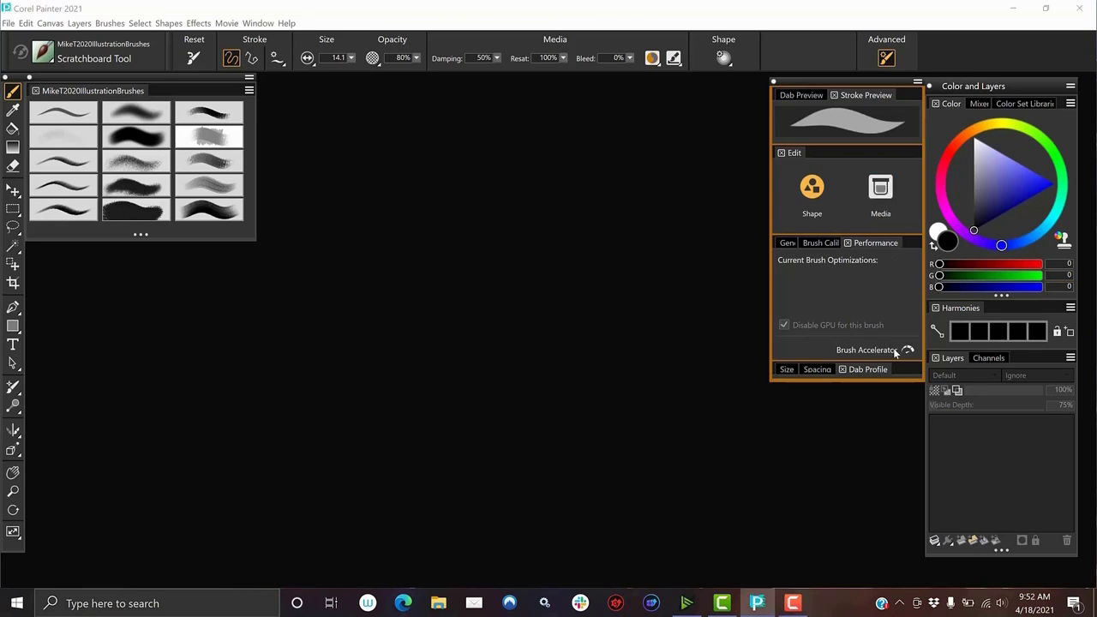
- Run the Brush Accelerator test again, scoring 4512, and dismiss the results
click(907, 350)
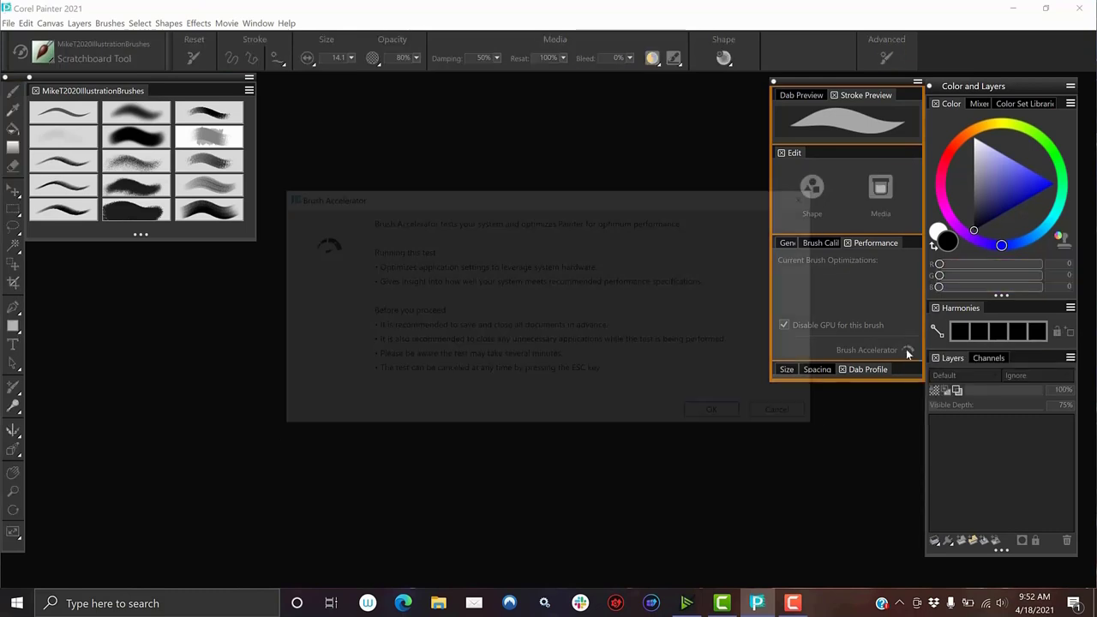
click(710, 408)
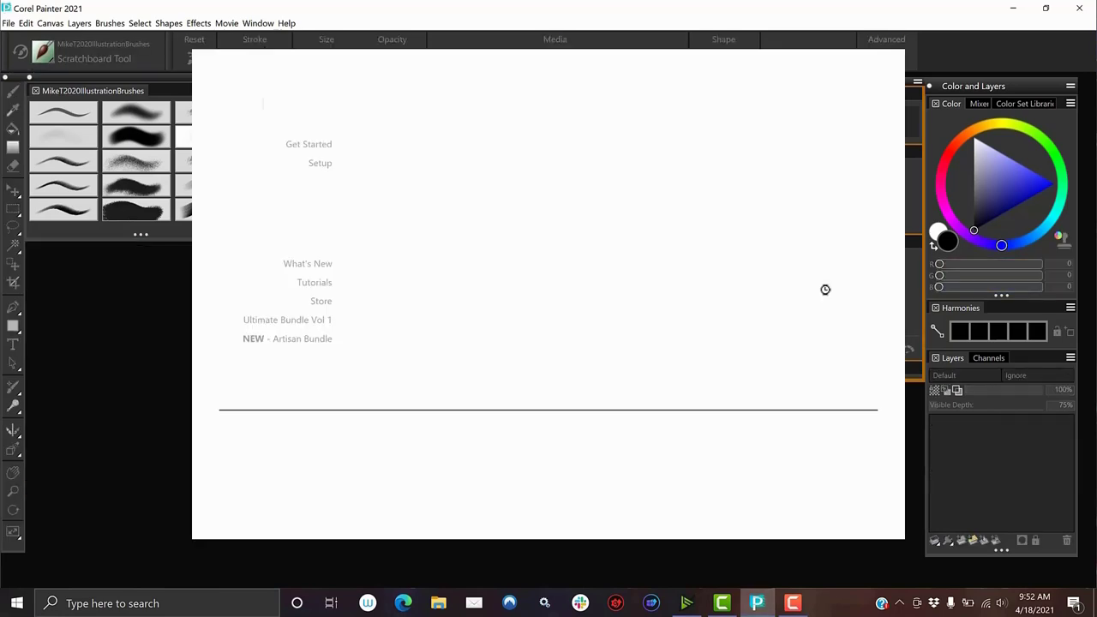
click(305, 181)
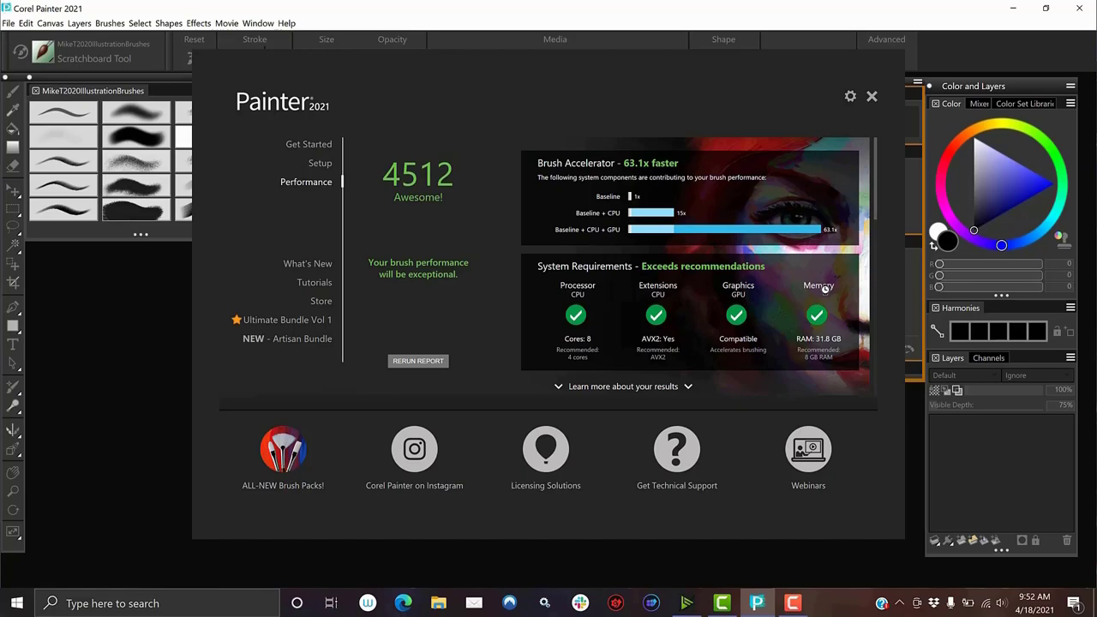
click(870, 96)
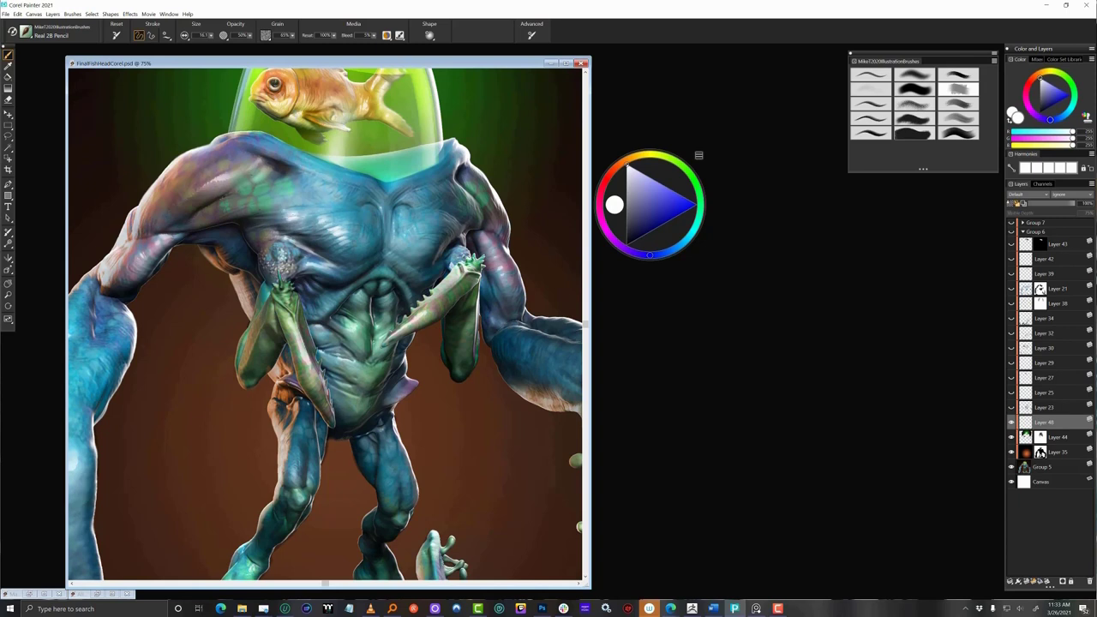
click(637, 192)
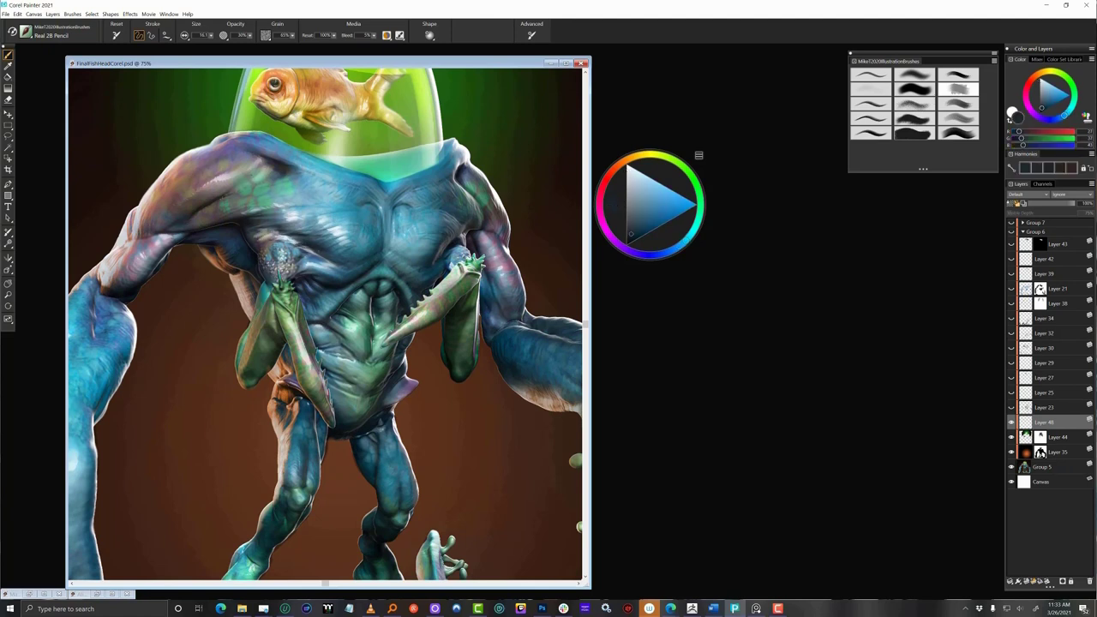
click(615, 204)
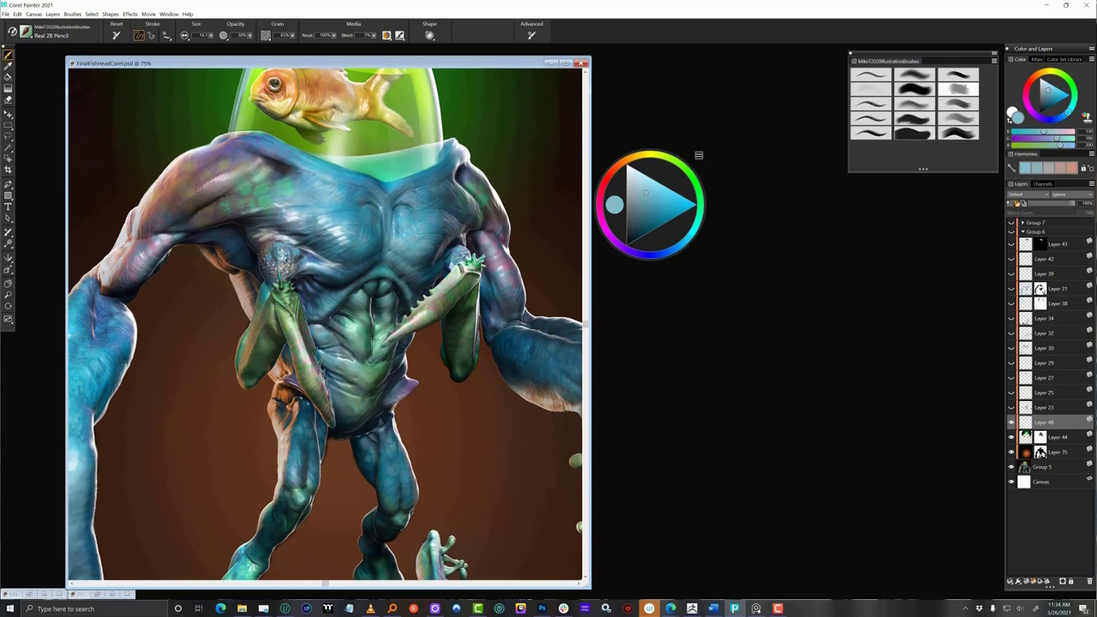
click(652, 204)
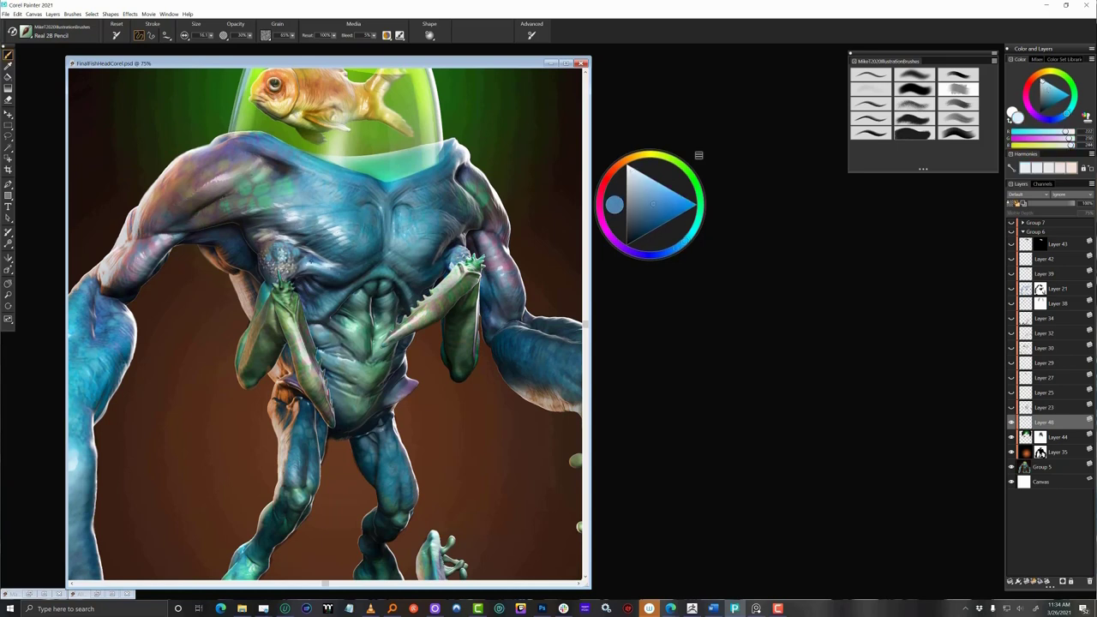
click(615, 205)
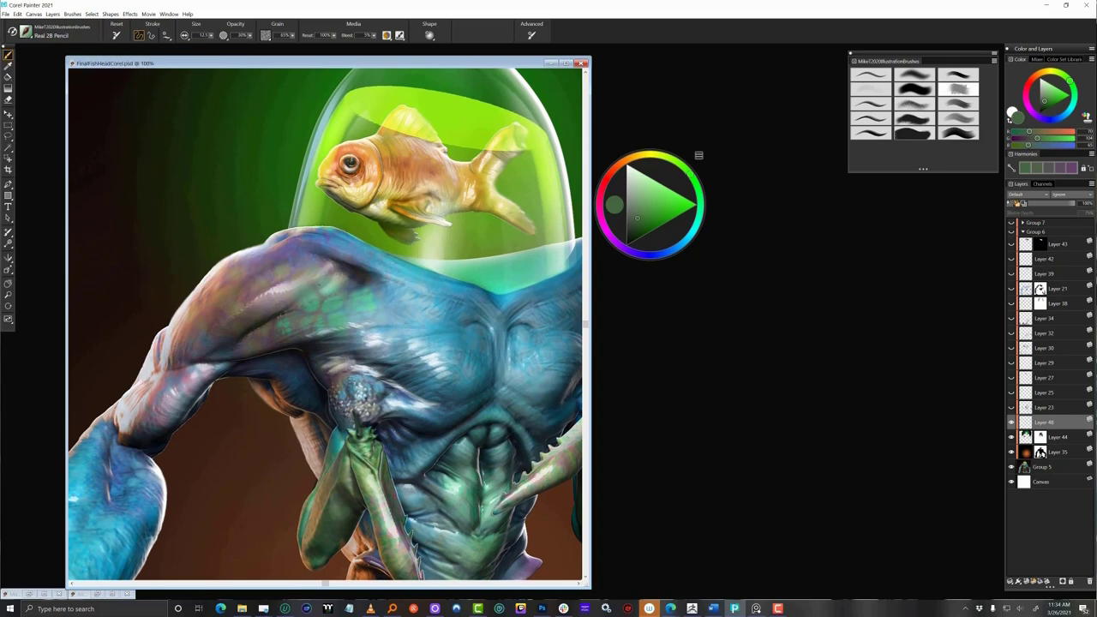
- Brush greenish highlights onto the mantis-like creature on the alien's chest, then view the full painting
click(614, 204)
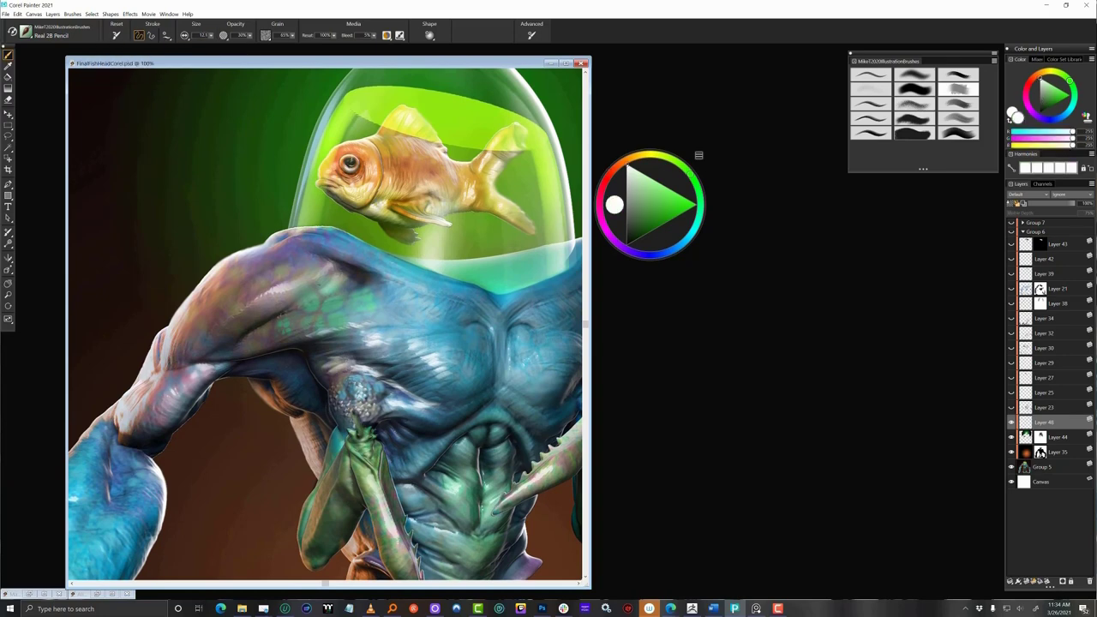
click(654, 254)
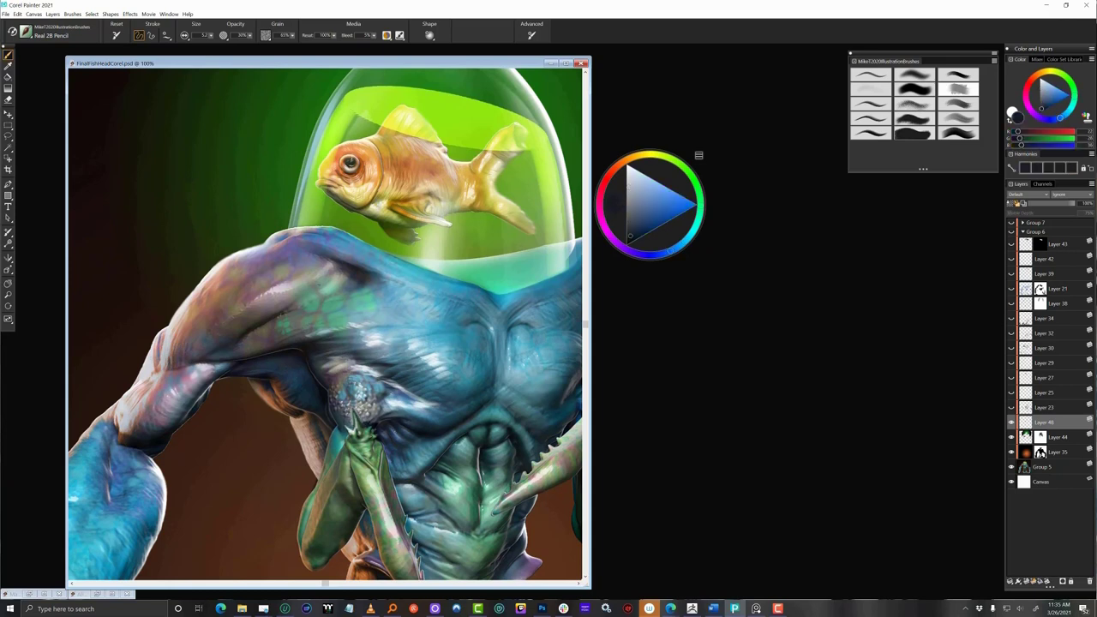
click(615, 204)
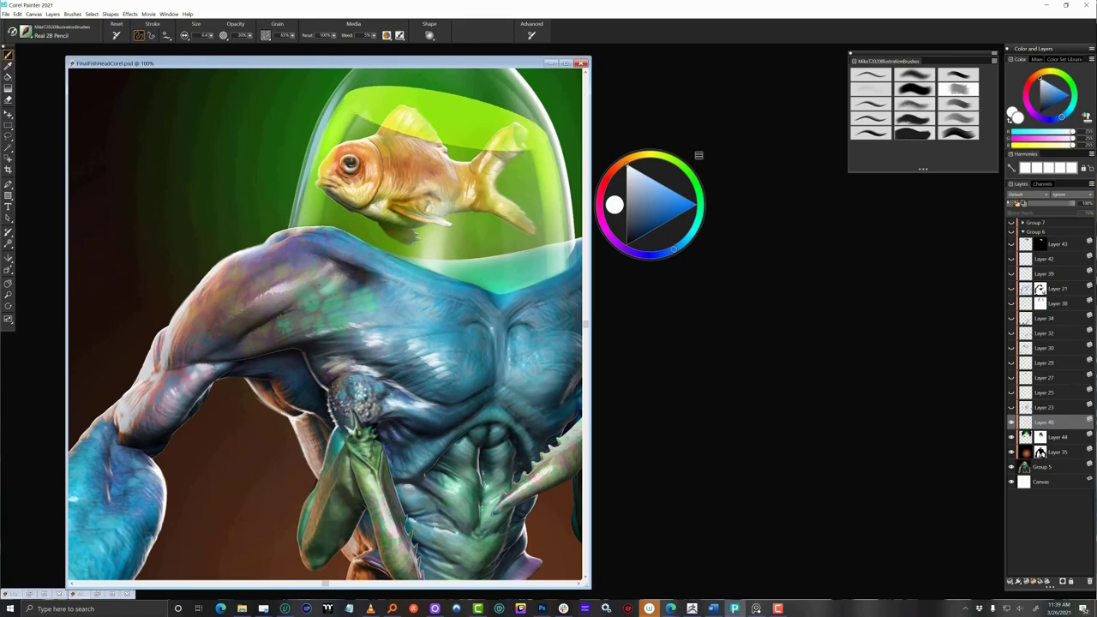
click(648, 198)
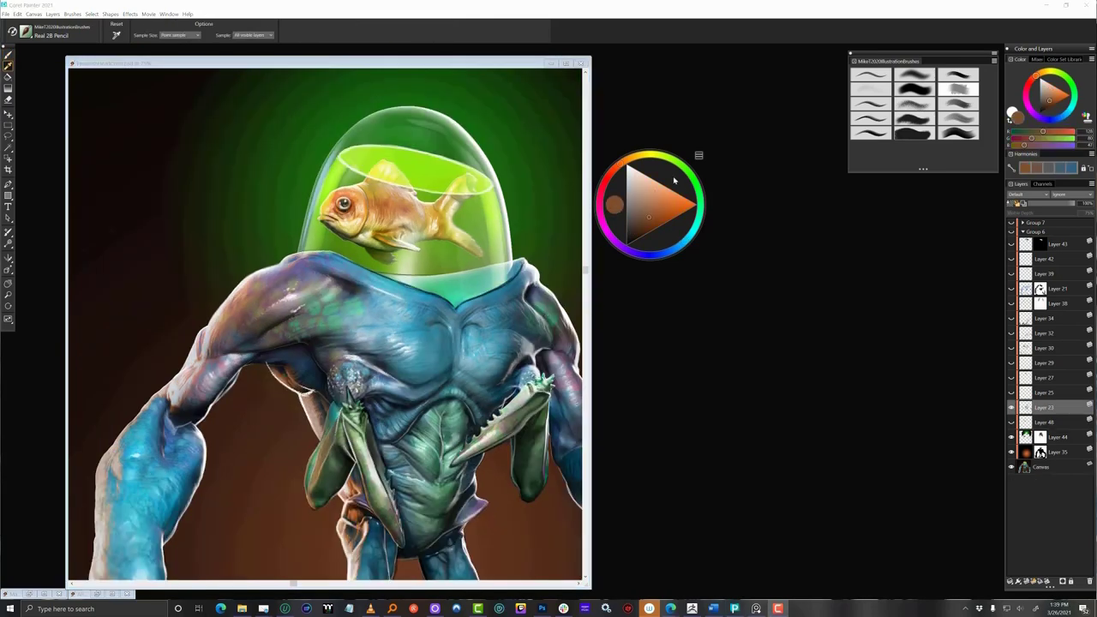
- Position the goldfish reference window beside the canvas and zoom in on the fish in the helmet
drag(651, 206, 740, 288)
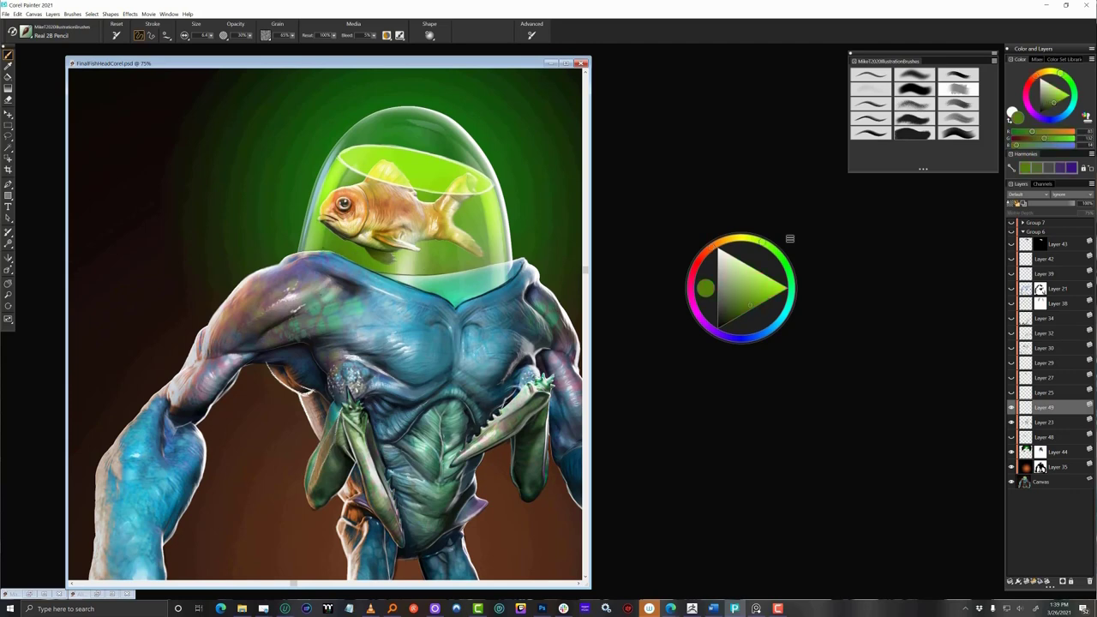
scroll(down, 3)
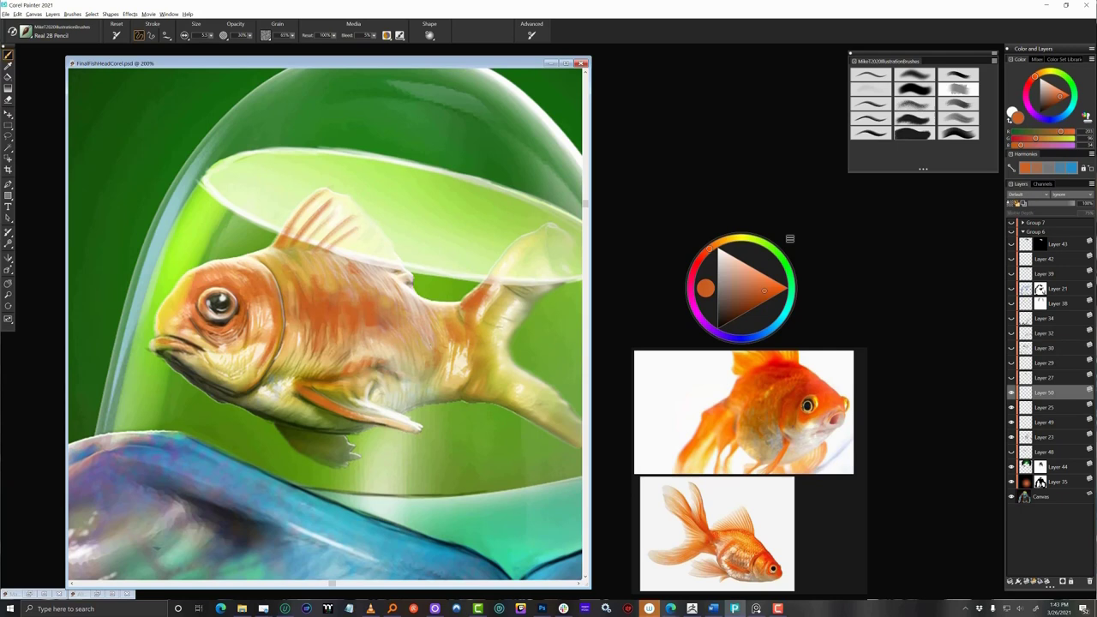
- Sample colours and brush further detail into the goldfish and the shoulder under the bowl
click(723, 250)
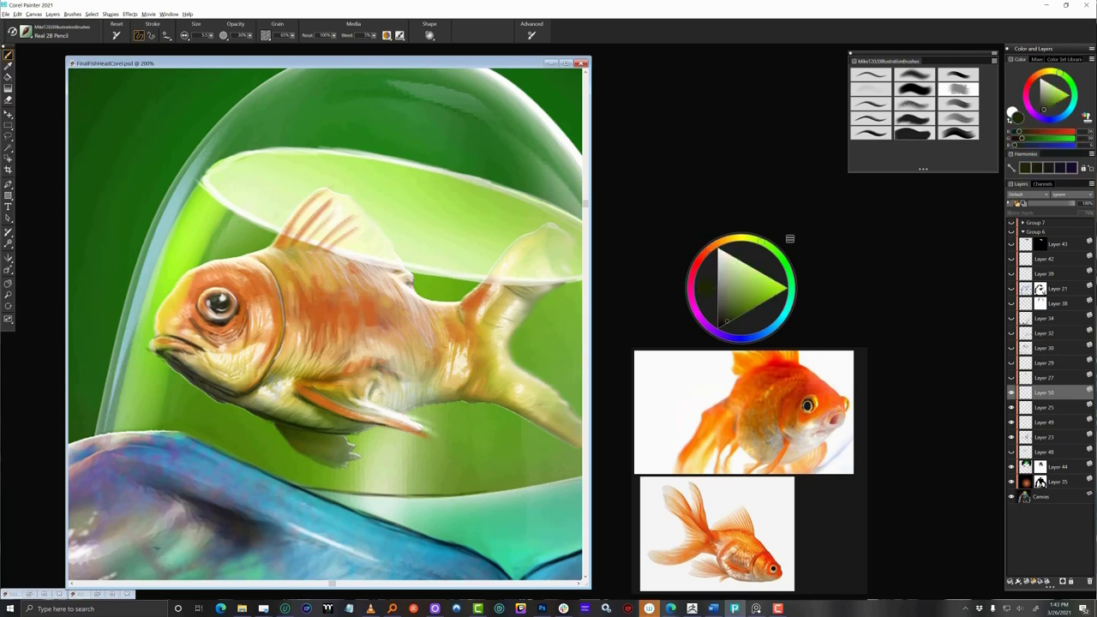
click(702, 288)
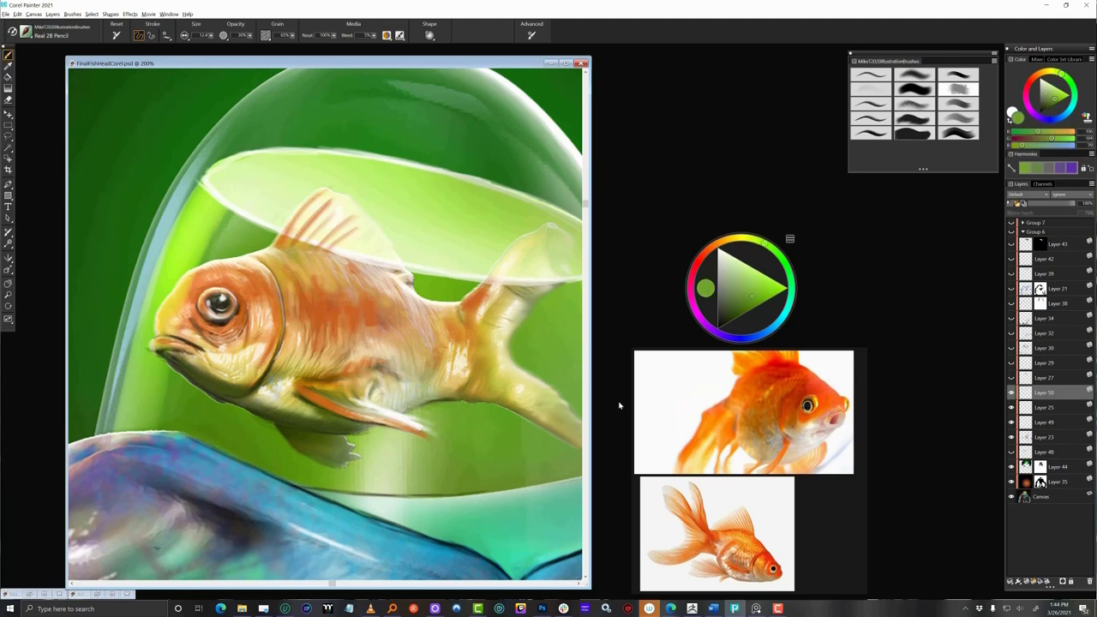
click(704, 288)
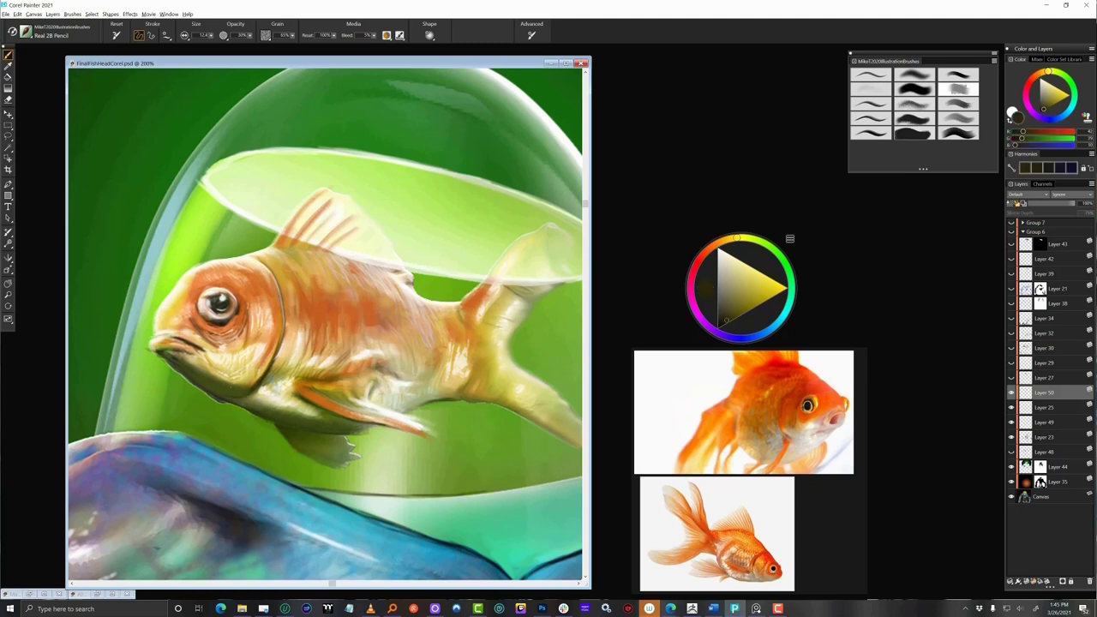
click(704, 288)
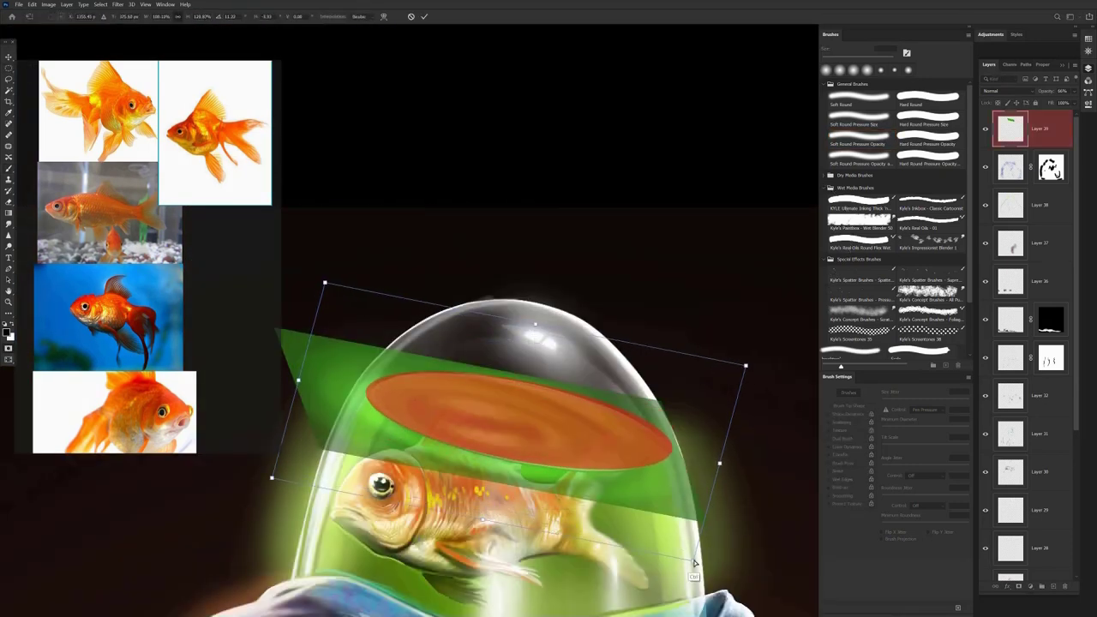
- Commit the Free Transform on the water-surface layer and review the finished alien composition
click(997, 89)
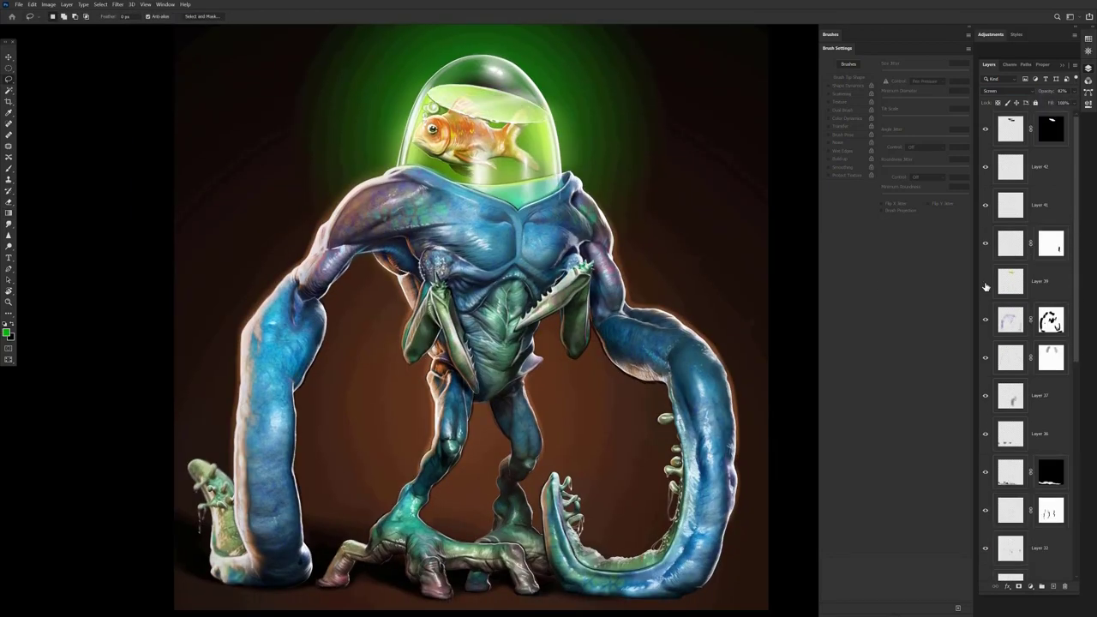
click(9, 93)
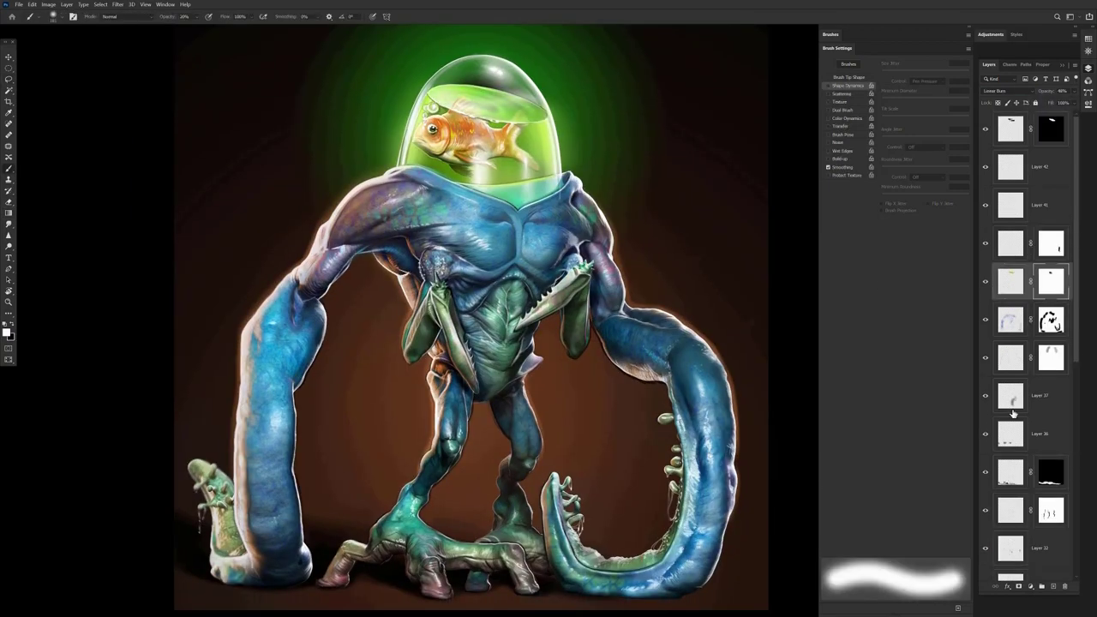